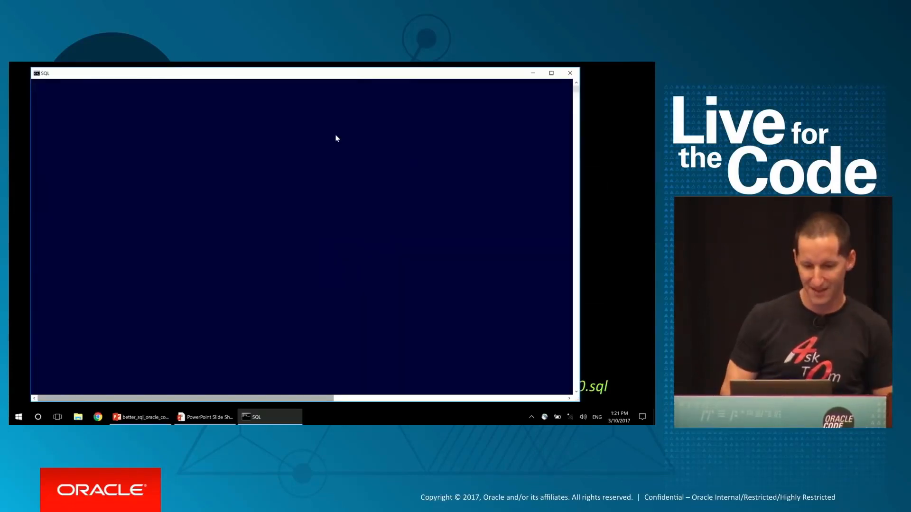
Continue the demo script so the customer query runs twice, reporting 378 consistent gets.
{"action": "key", "text": "Return"}
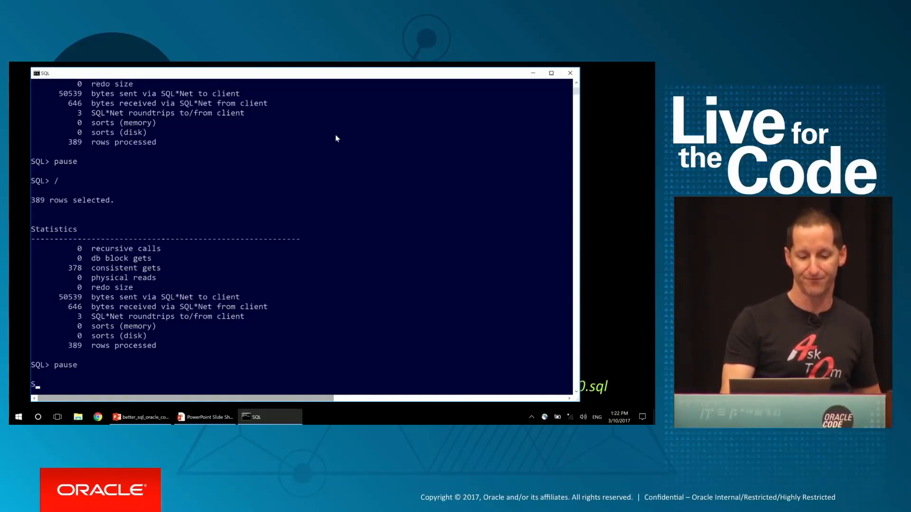
{"action": "key", "text": "Return"}
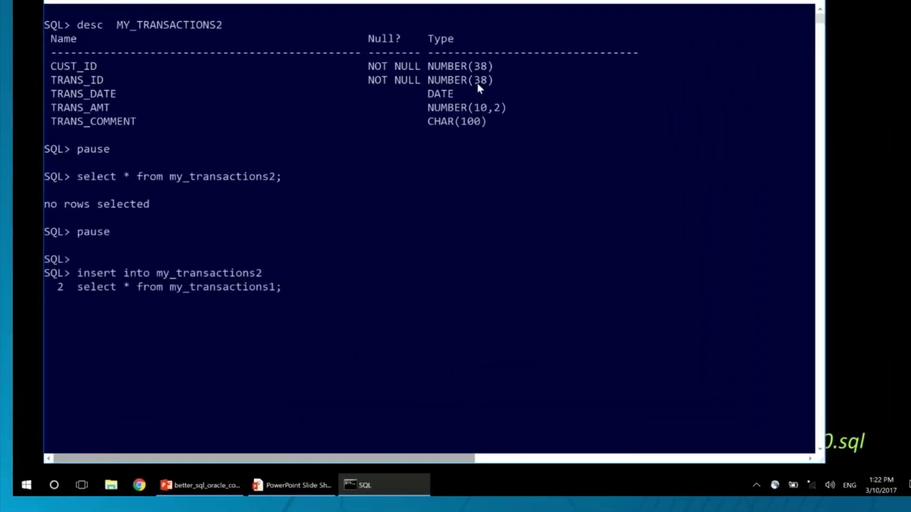
Populate my_transactions2 and run the cust_id 160 query on my_transactions1 (389 rows, 378 gets).
{"action": "key", "text": "Return"}
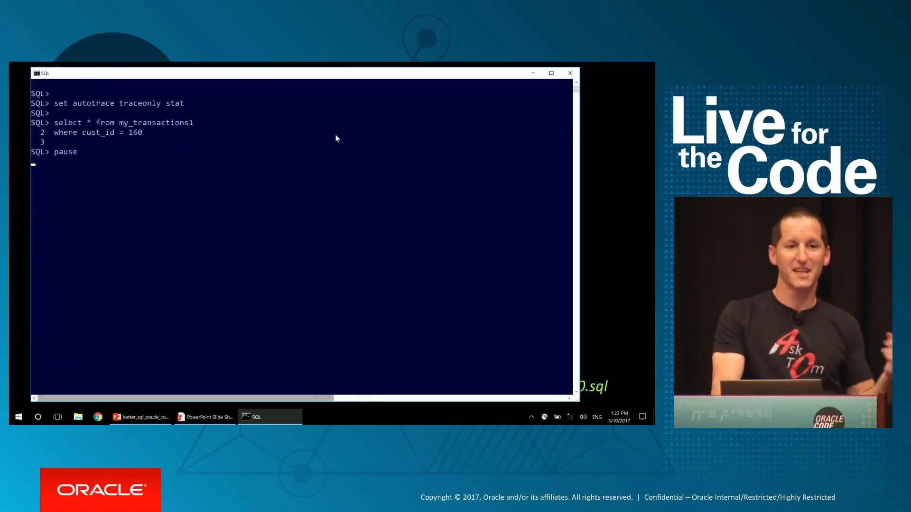
{"action": "key", "text": "Return"}
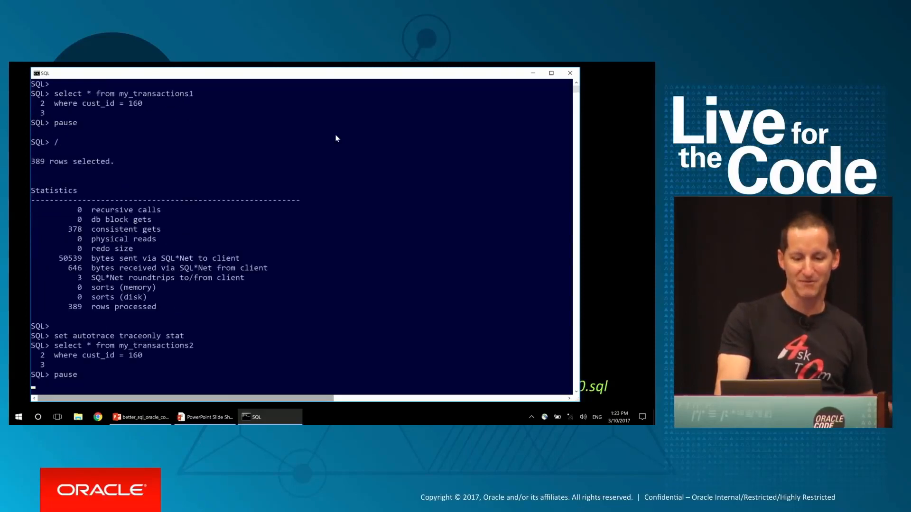